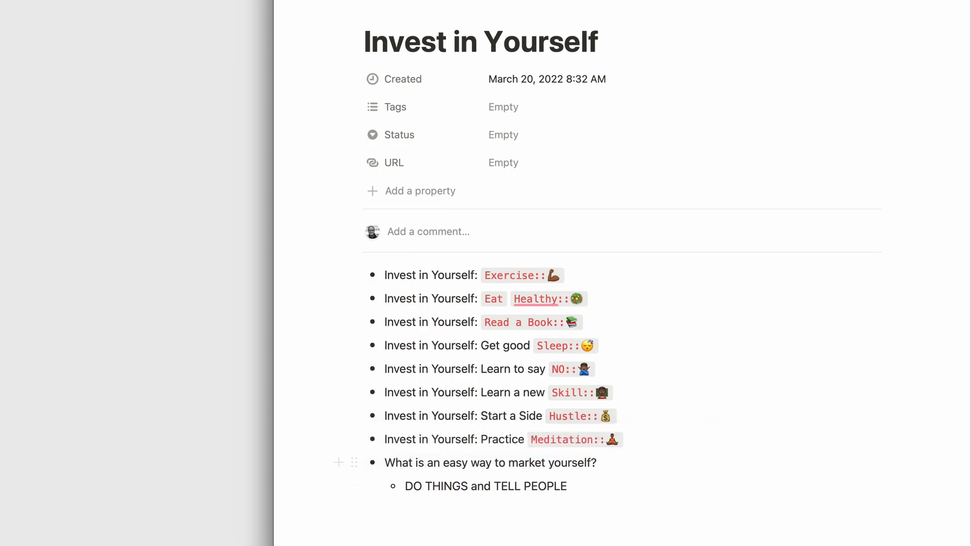
Convert the 'What is an easy way to market yourself?' bullet into a toggle list
click(387, 463)
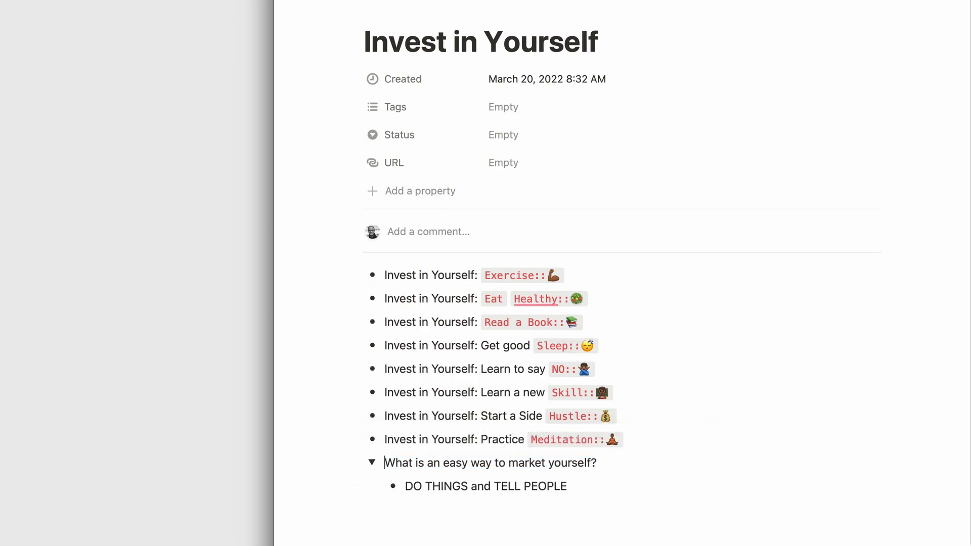
click(372, 462)
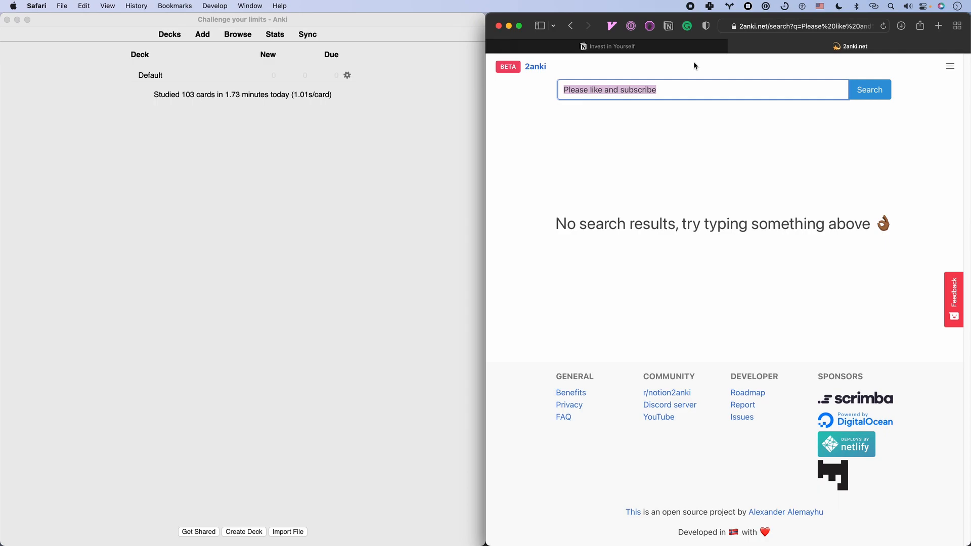
Search 2anki.net for the 'Invest in Yourself' Notion page
text(Invest i)
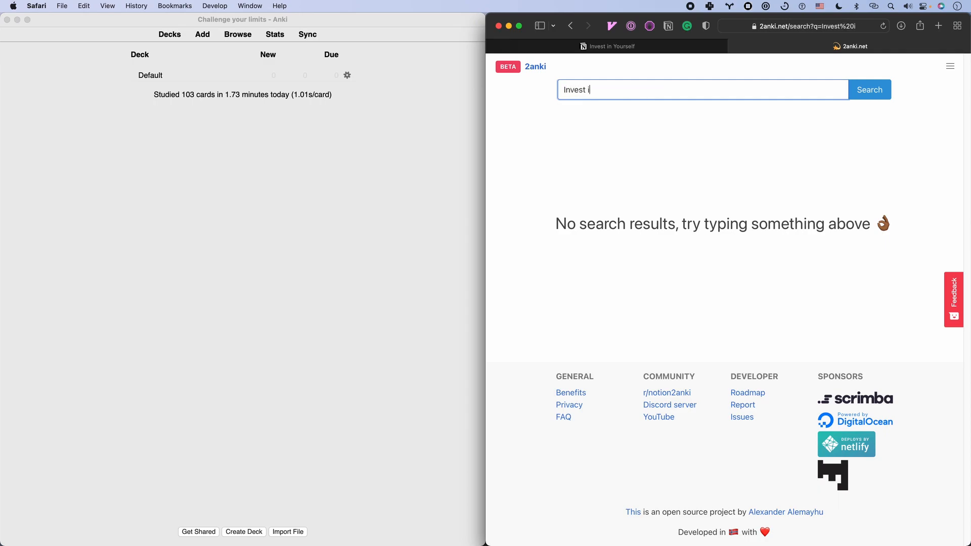
click(869, 89)
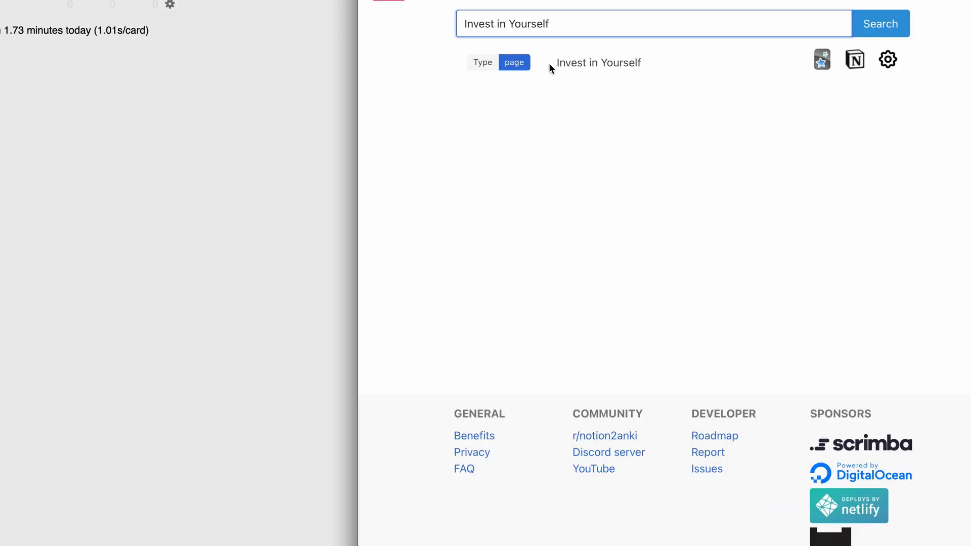
Turn off bulleted-list flashcards and enable toggle flashcards for Invest in Yourself
click(887, 60)
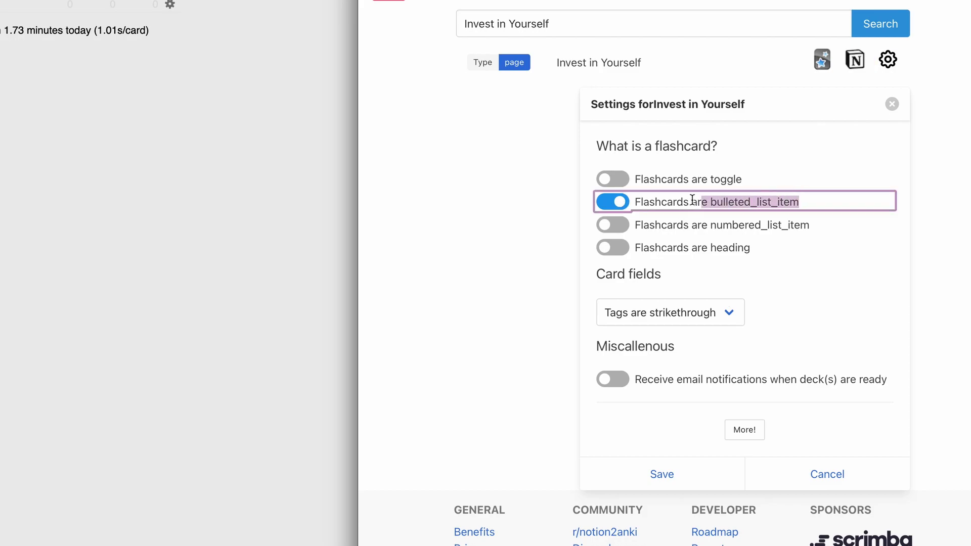
click(612, 202)
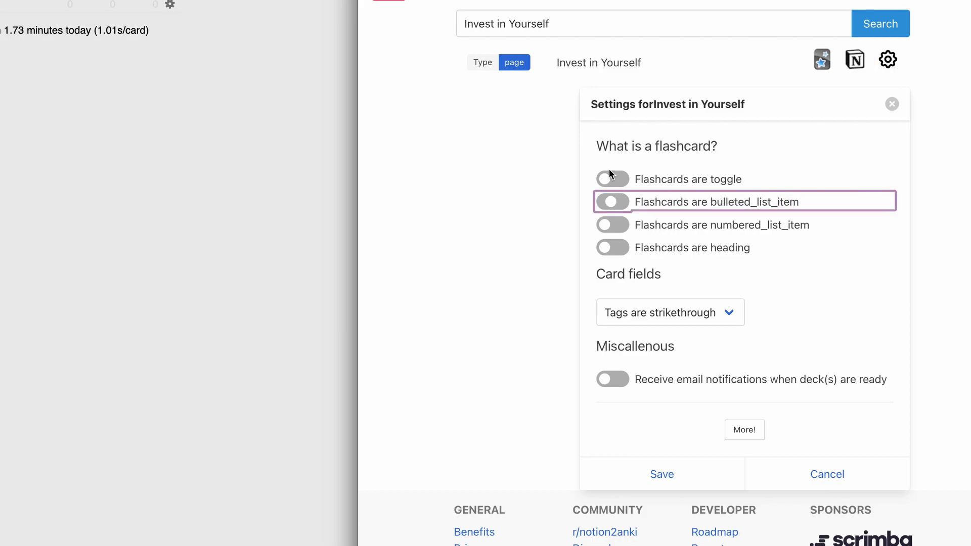
click(612, 179)
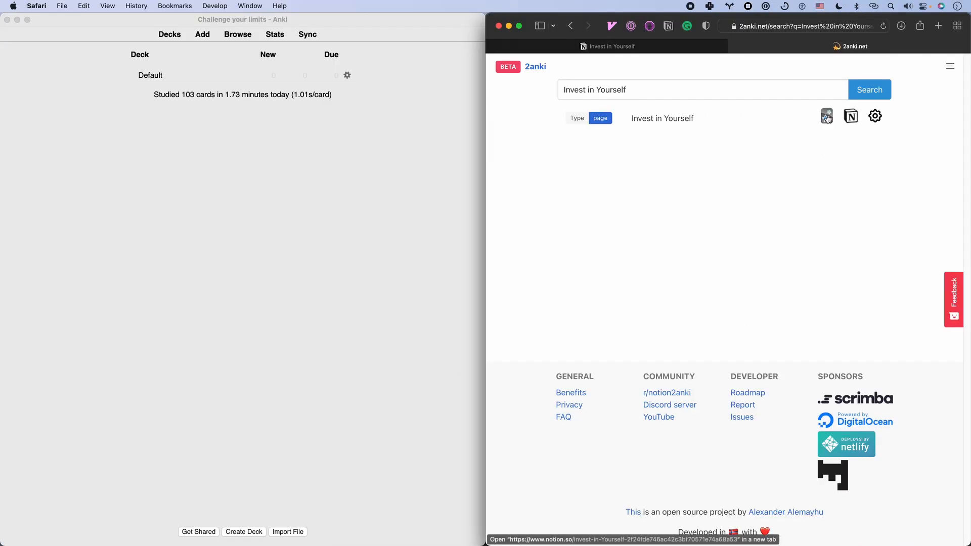
Launch the Anki deck conversion job for the Invest in Yourself page
click(827, 116)
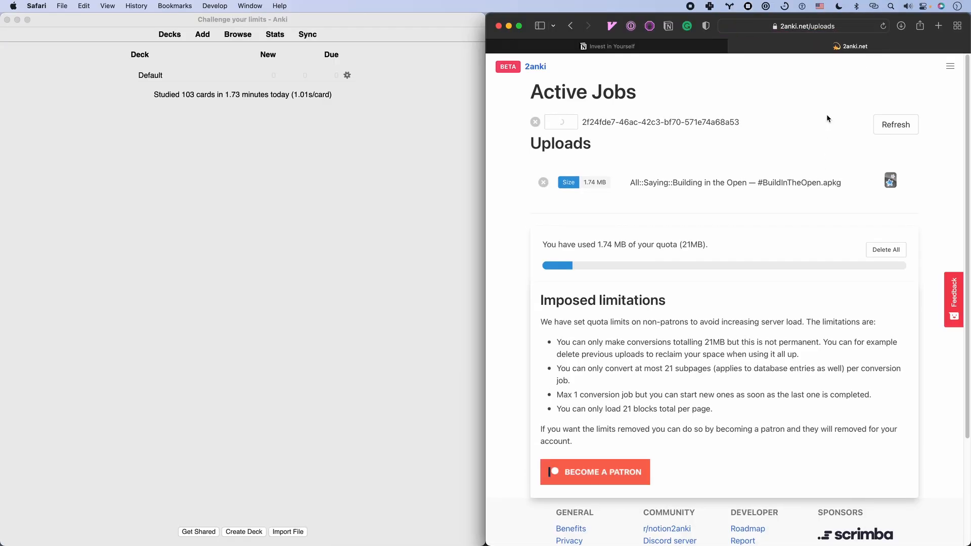
mouse_move(801, 144)
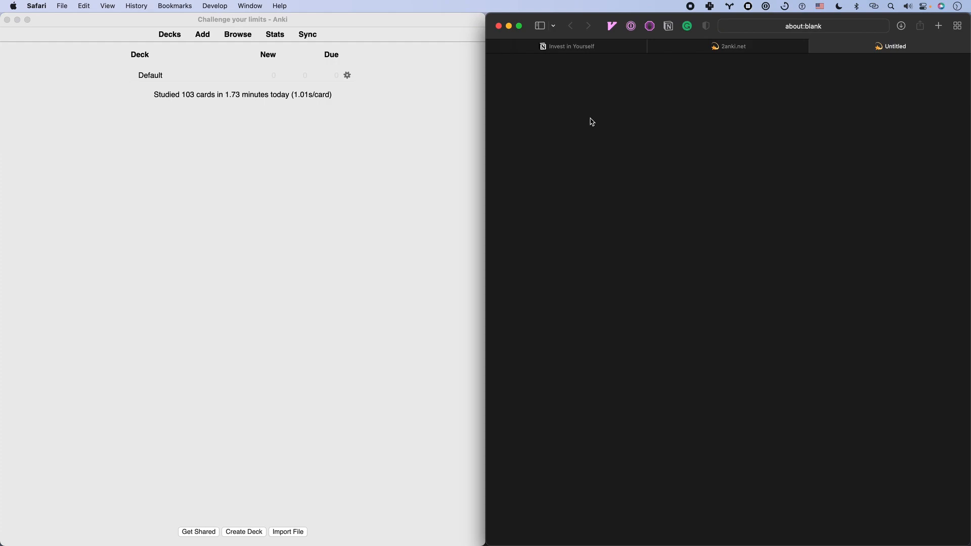
Import the downloaded Invest in Yourself .apkg into Anki, adding 9 notes
click(288, 531)
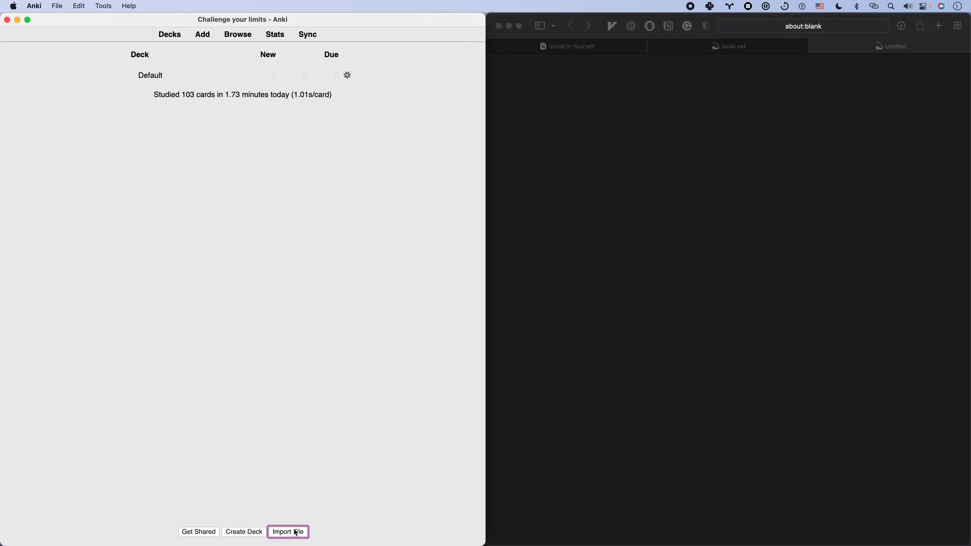
click(287, 532)
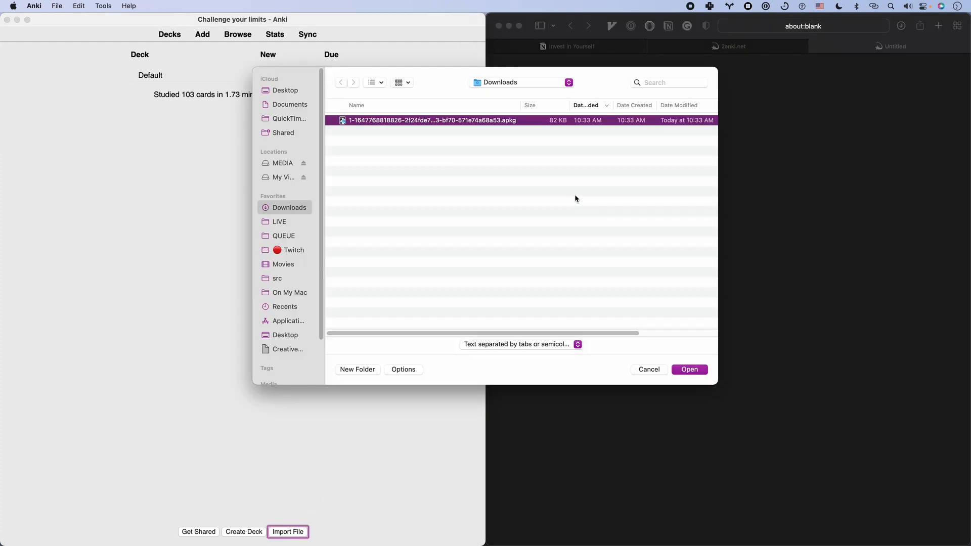
click(689, 370)
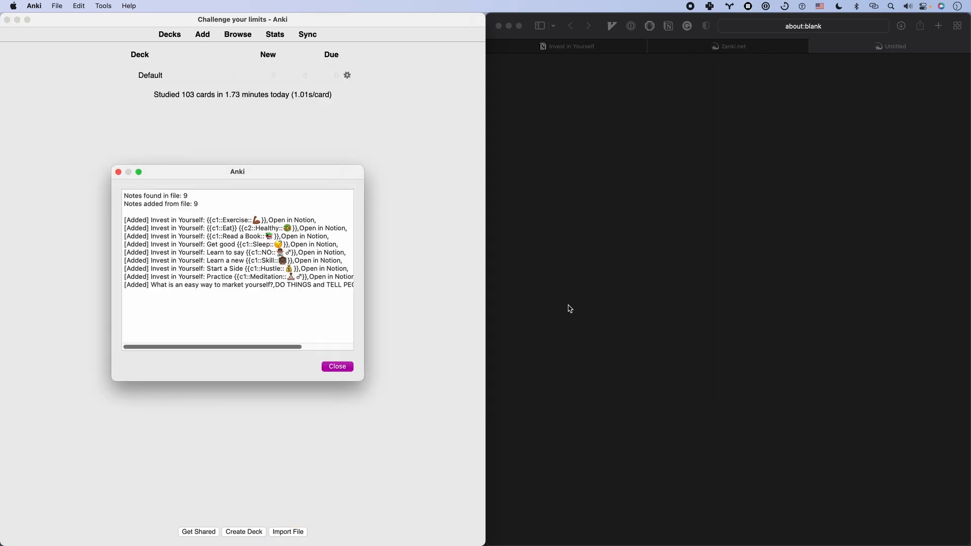
click(565, 46)
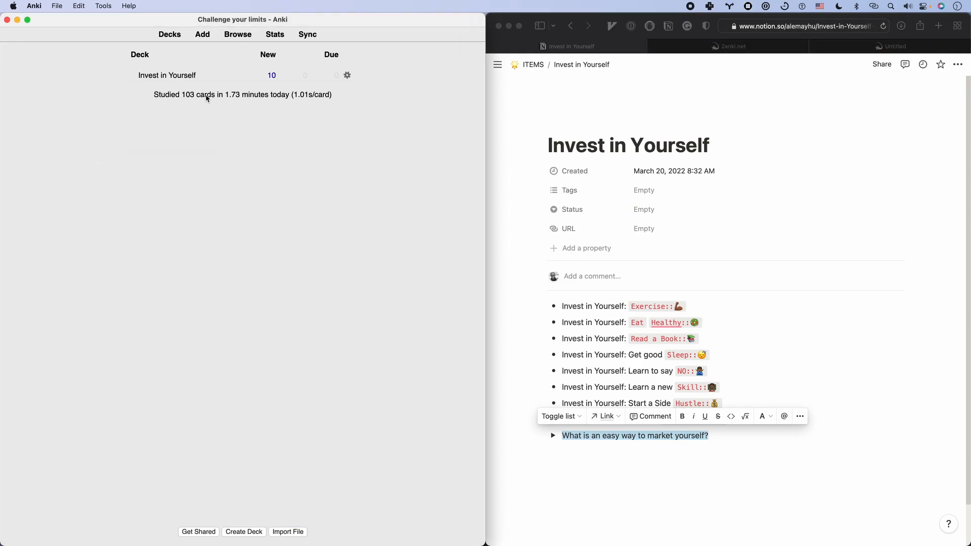
Study the Exercise, Sleep and NO cloze cards, rating recalled ones Good
click(166, 75)
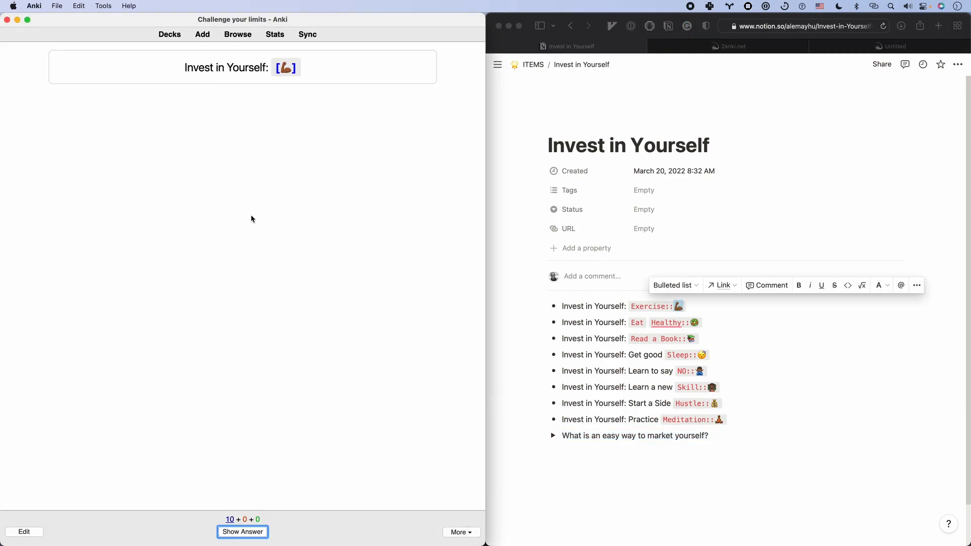
click(242, 531)
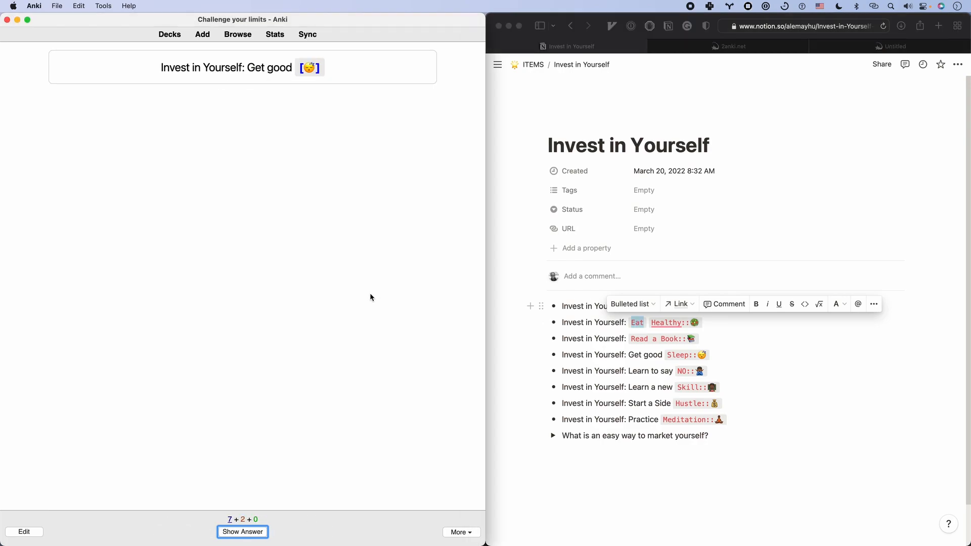
click(242, 532)
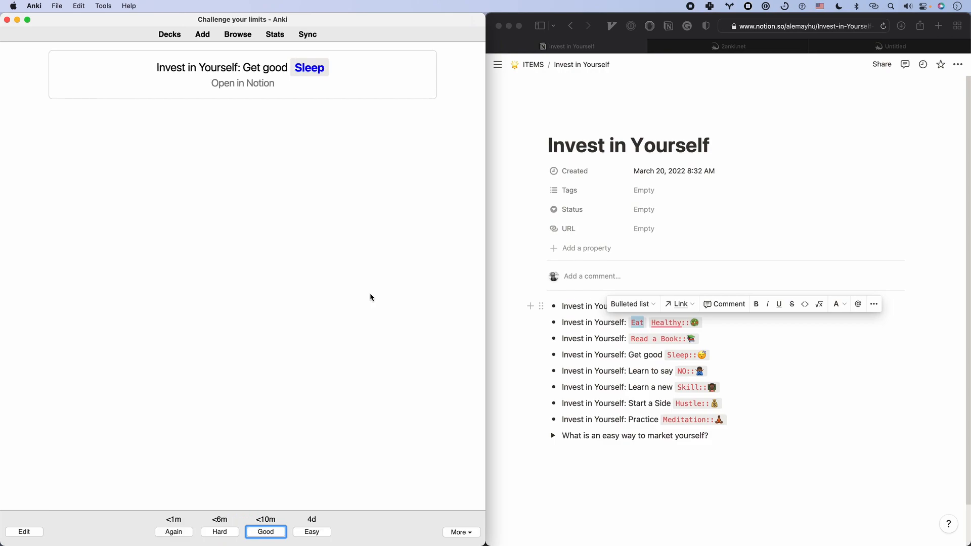
click(265, 532)
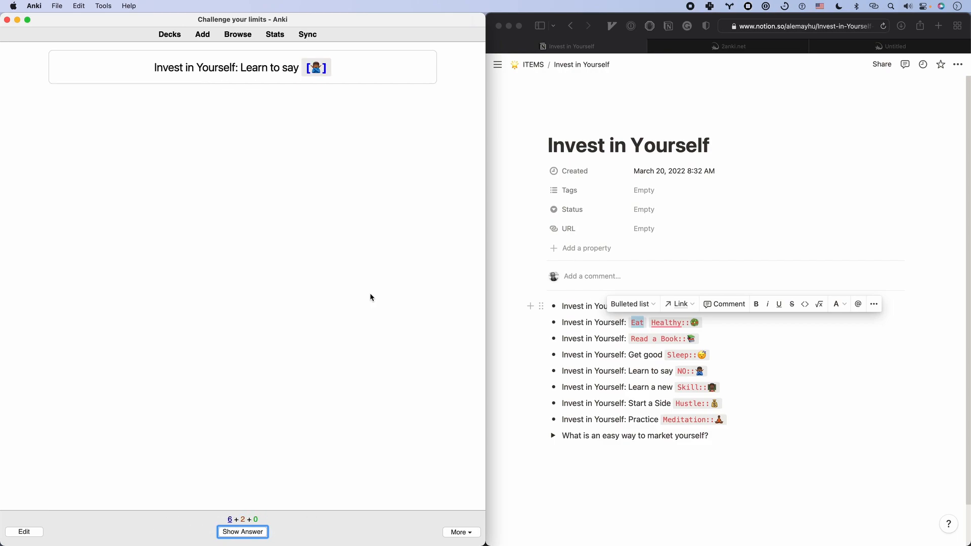
click(243, 532)
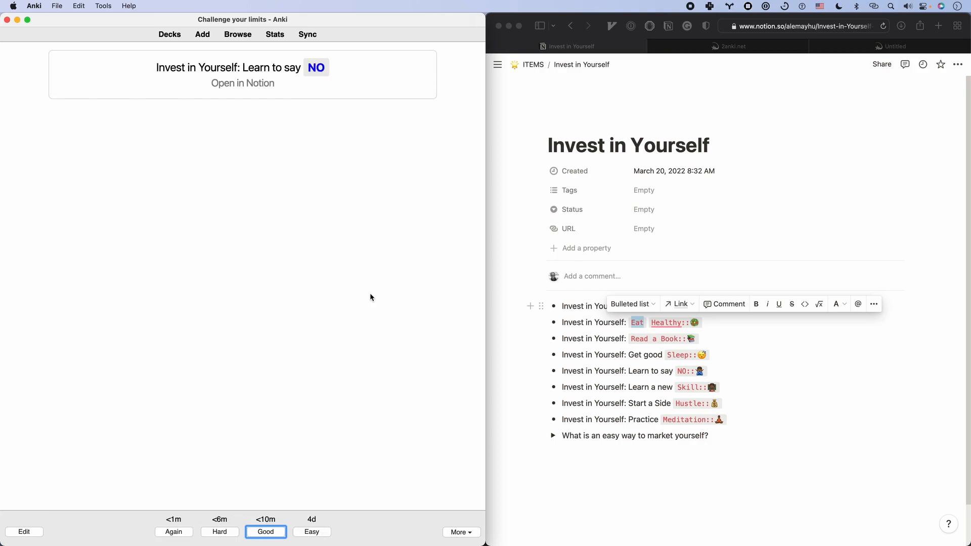
click(265, 532)
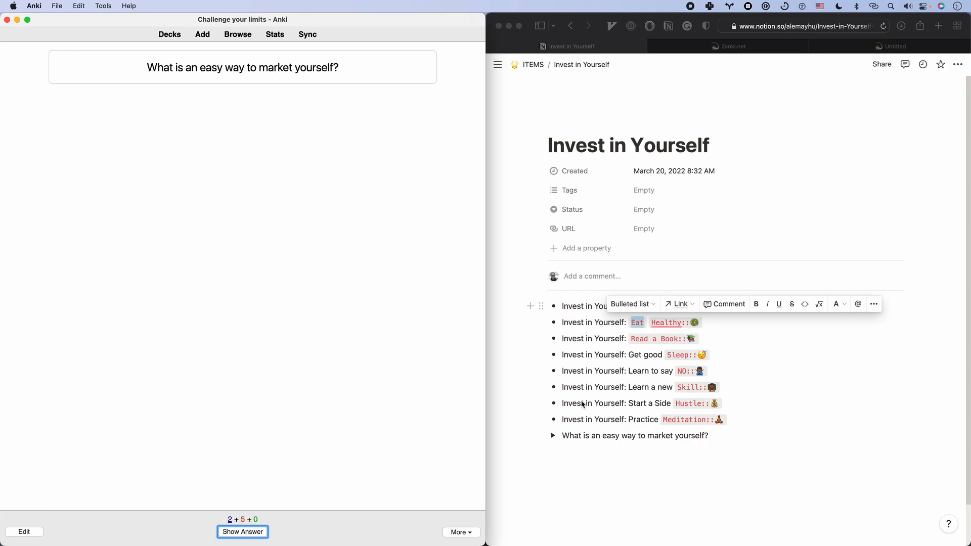
Compare the marketing toggle in Notion, then reveal that card and rate it Easy
click(554, 436)
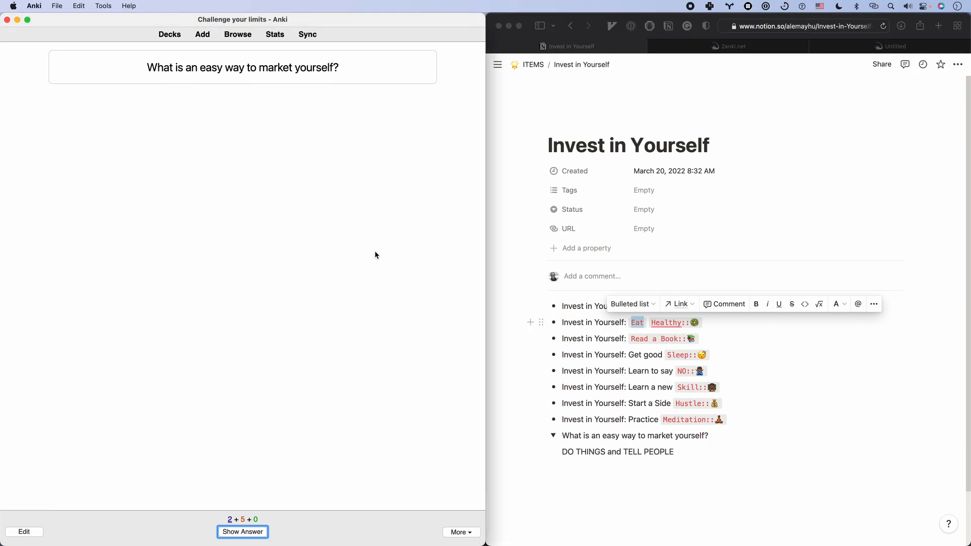
click(242, 531)
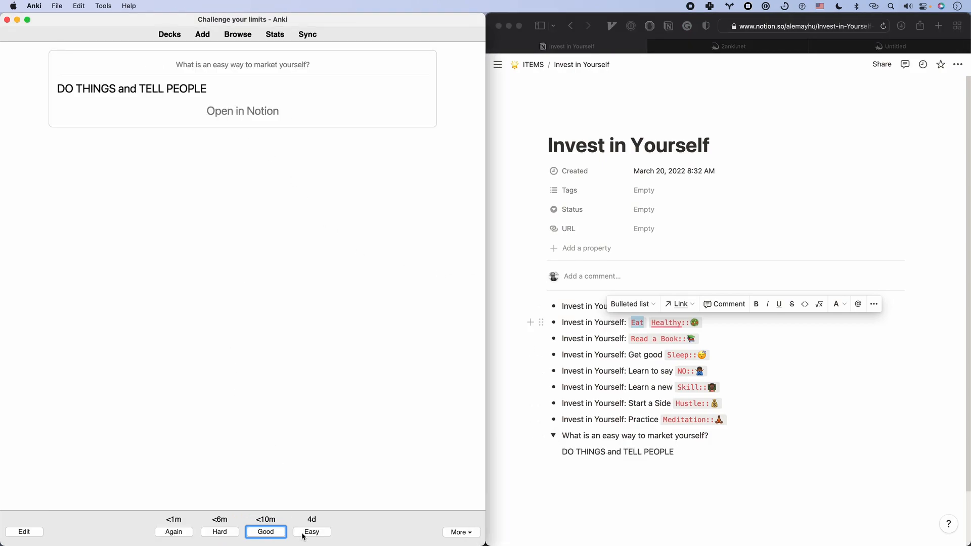
click(266, 532)
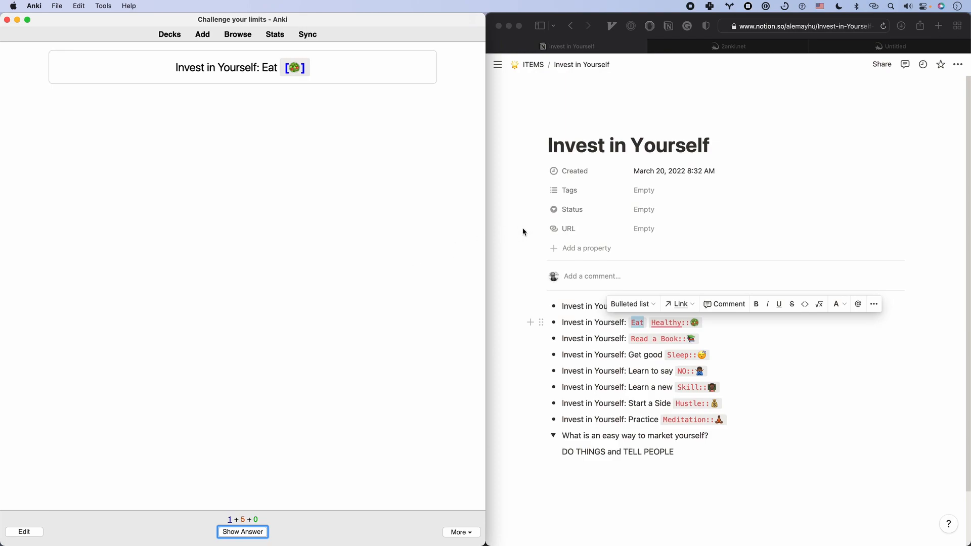